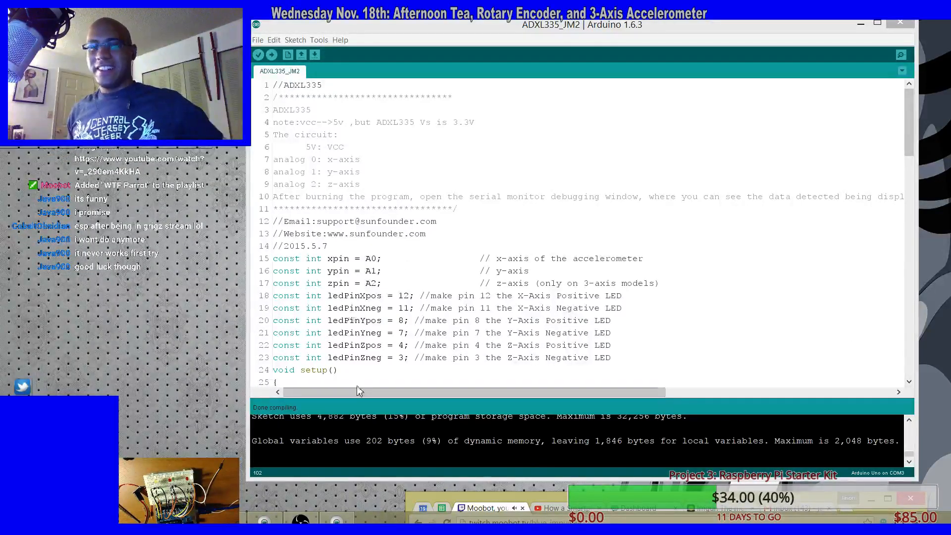
pyautogui.moveTo(271, 55)
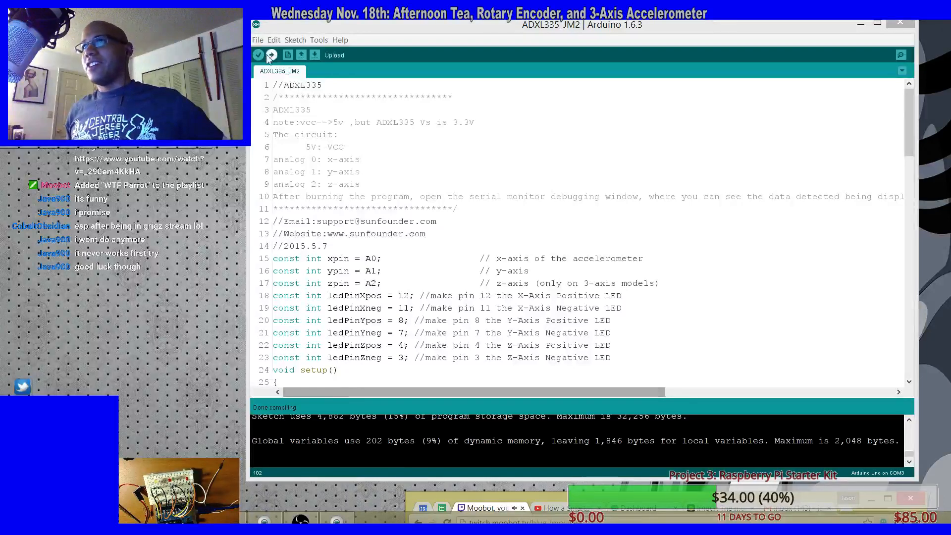
# - Compile the ADXL335 accelerometer sketch and upload it to the Arduino Uno on COM3
pyautogui.click(271, 55)
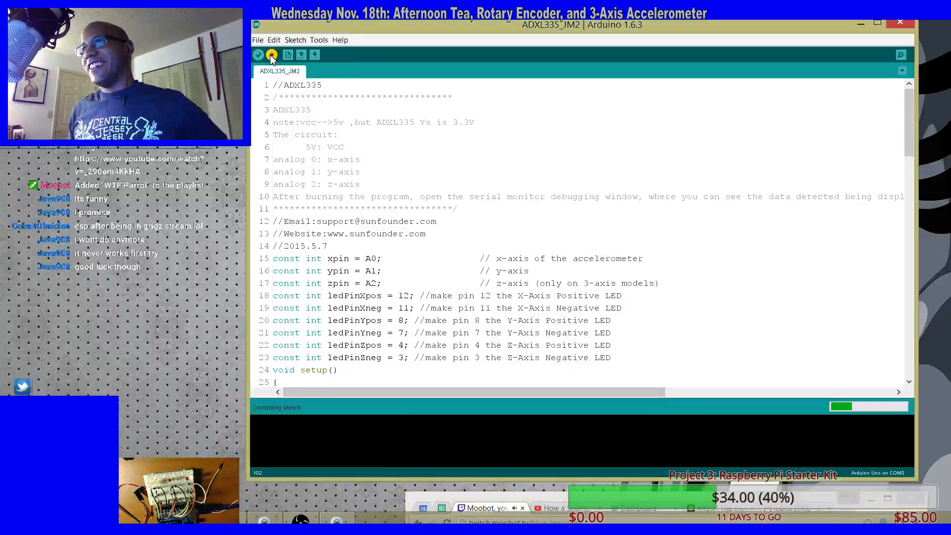
pyautogui.click(270, 55)
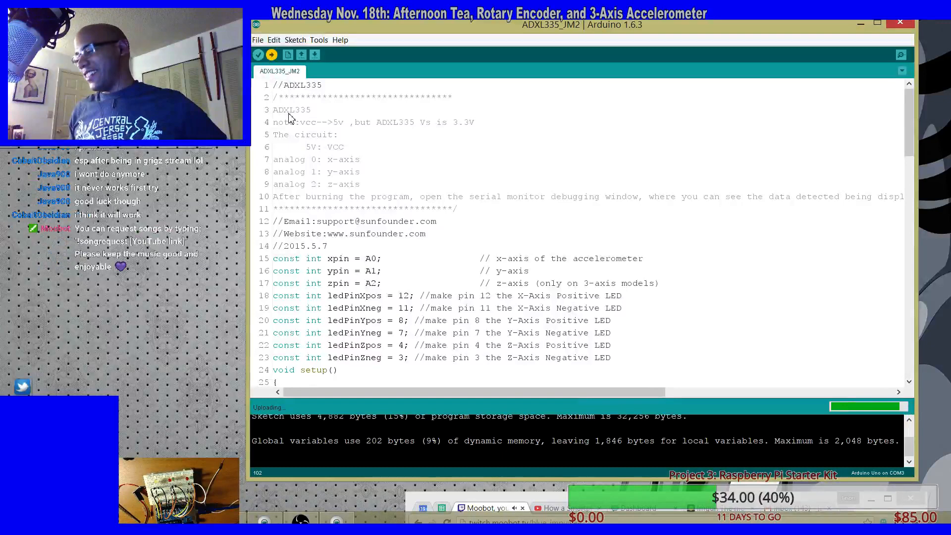